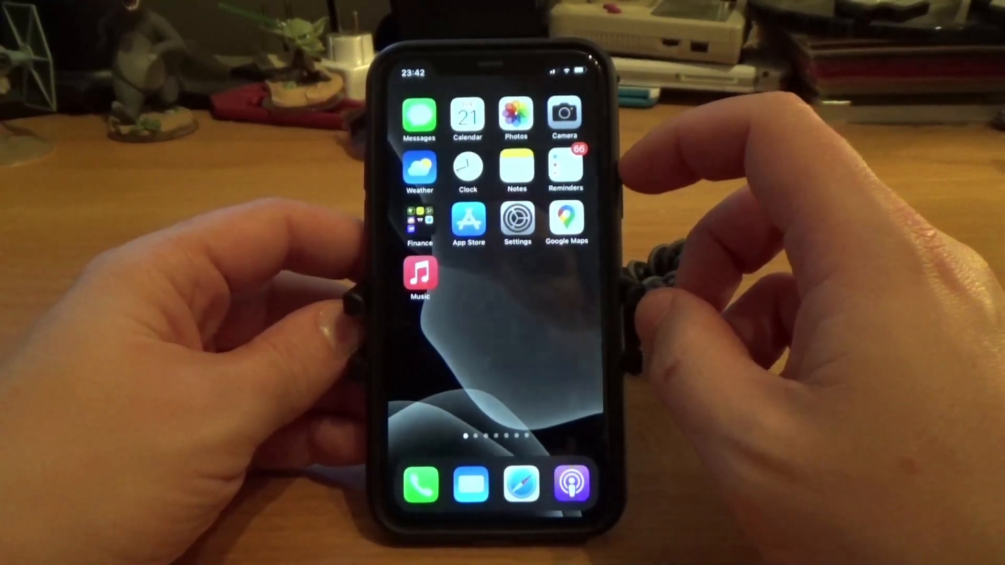
- Open Notes, try viewing a locked note, then open Secret and dismiss its password request
{"action": "left_click", "coordinate": [516, 172]}
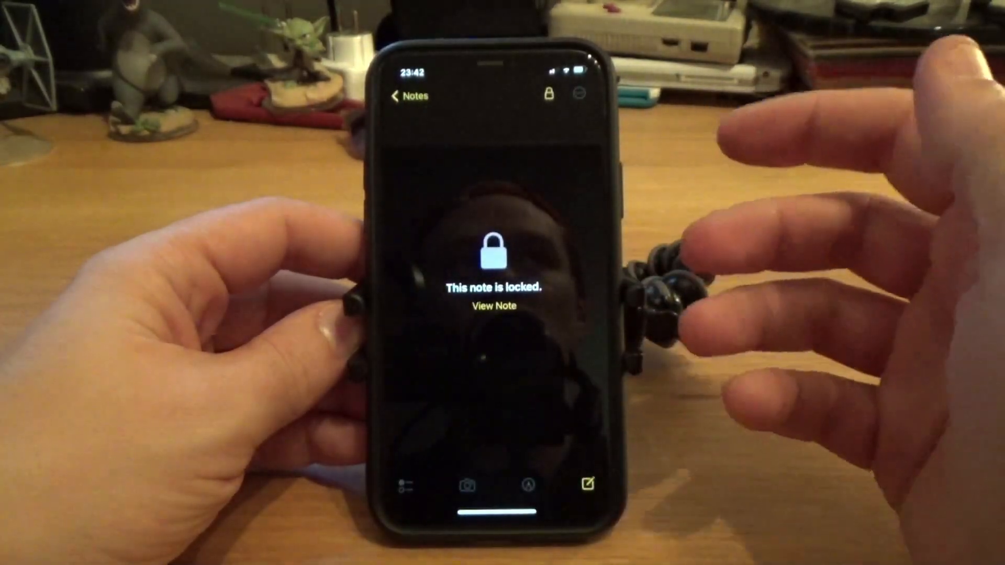
{"action": "left_click", "coordinate": [494, 305]}
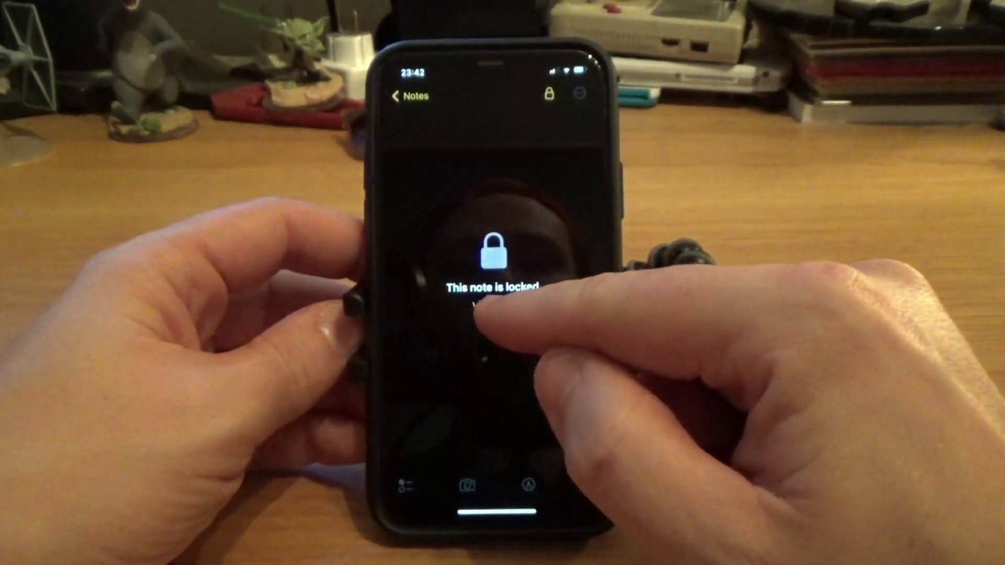
{"action": "left_click", "coordinate": [493, 301]}
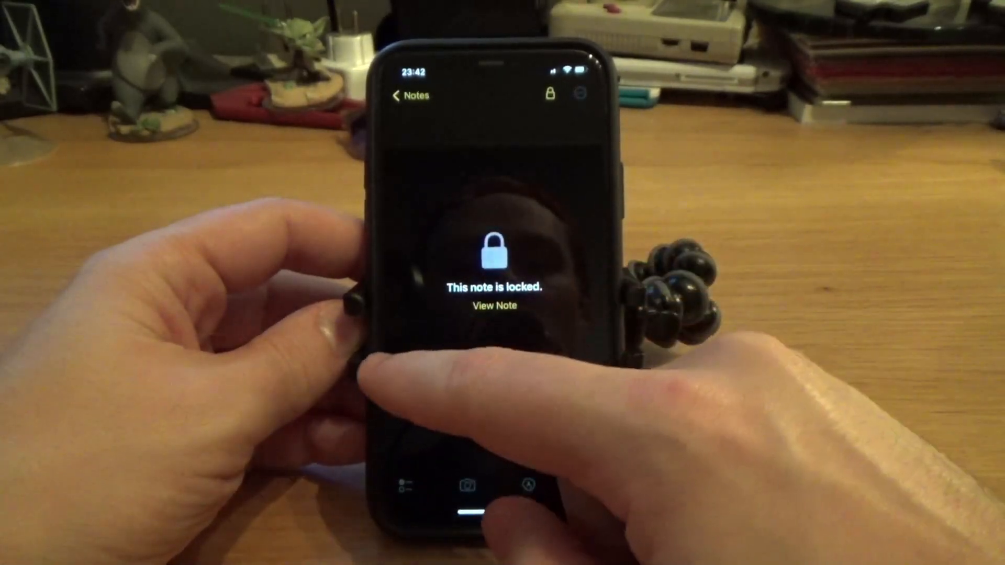
{"action": "left_click", "coordinate": [411, 95]}
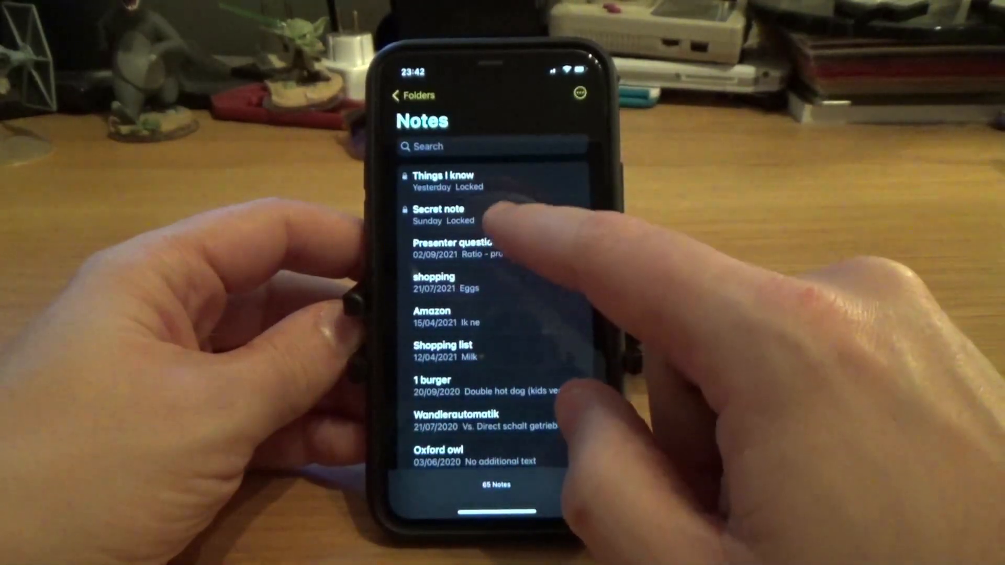
{"action": "left_click", "coordinate": [440, 214]}
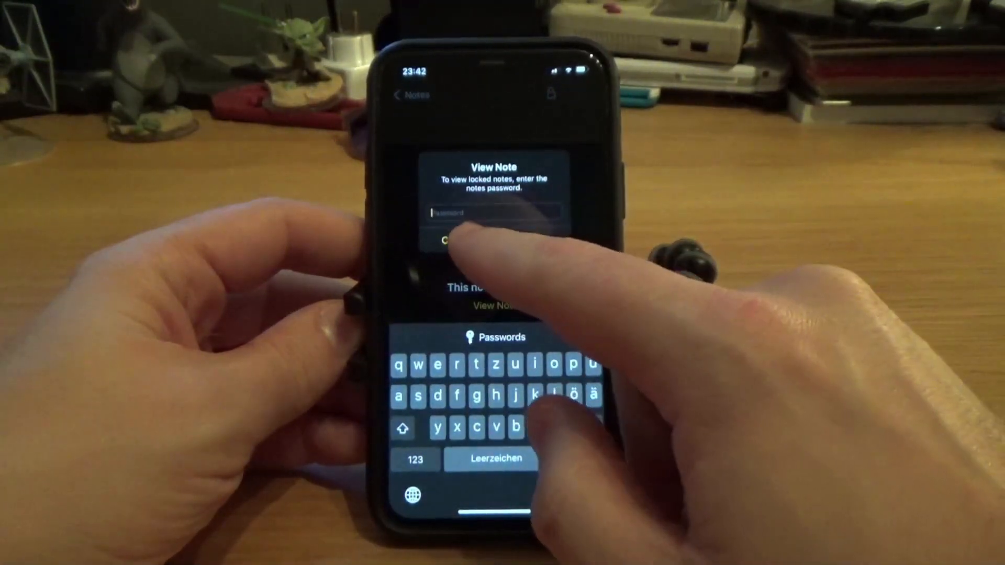
{"action": "left_click", "coordinate": [448, 239]}
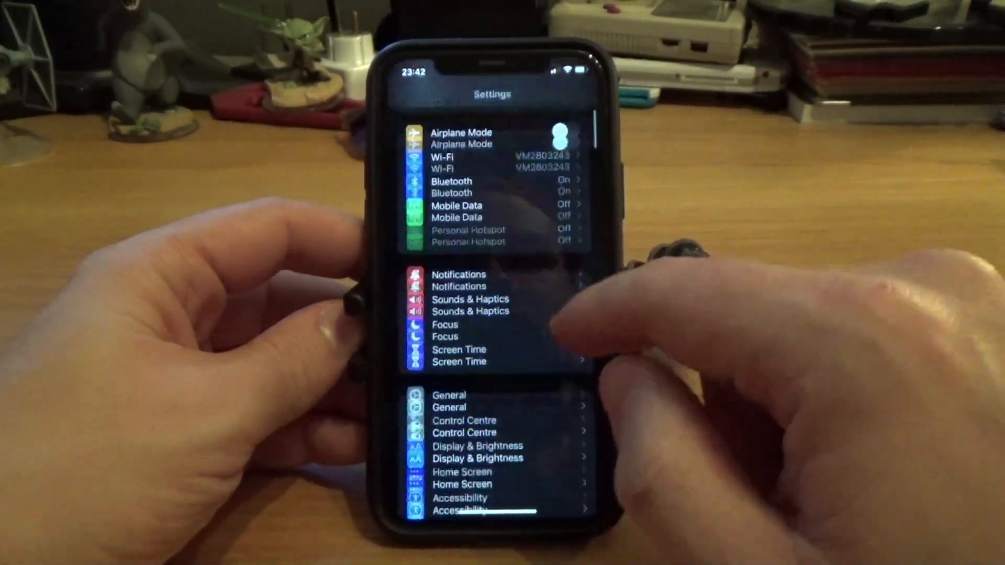
- Scroll down the Settings list and open the Notes settings
{"action": "scroll", "scroll_direction": "down", "scroll_amount": 3}
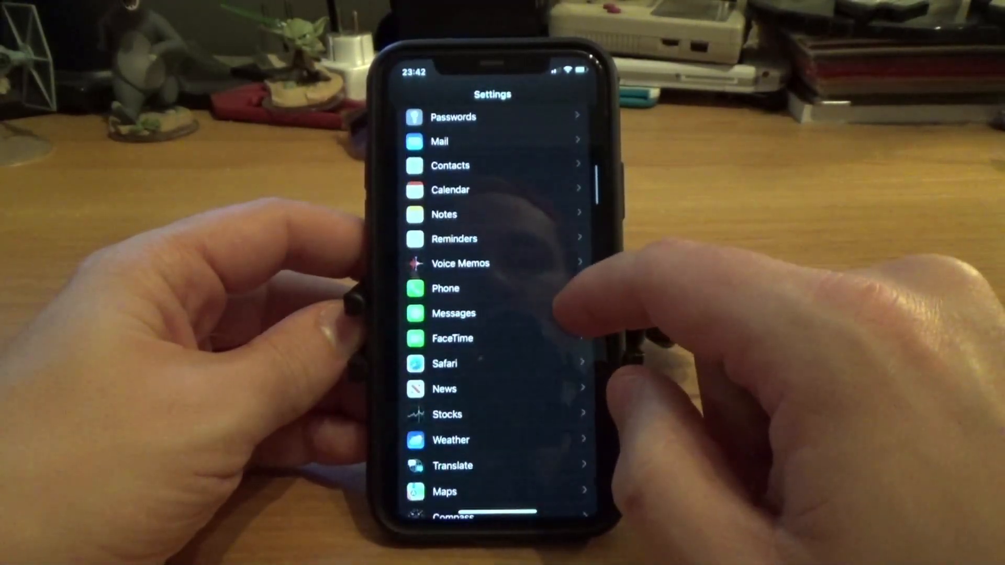
{"action": "left_click", "coordinate": [443, 214]}
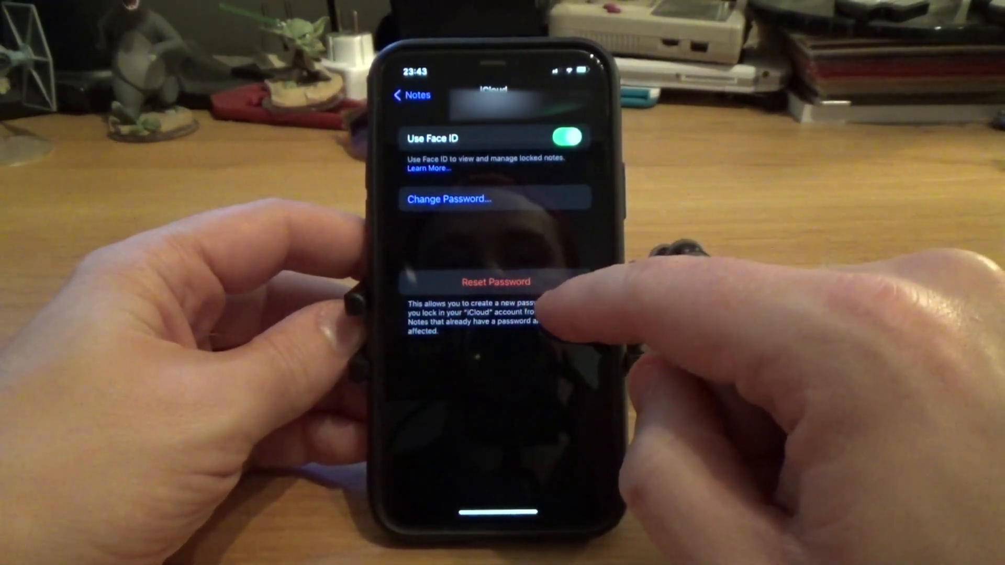
- Reset the notes password after confirming the Apple ID password, enter hint 12345, and save
{"action": "left_click", "coordinate": [496, 282]}
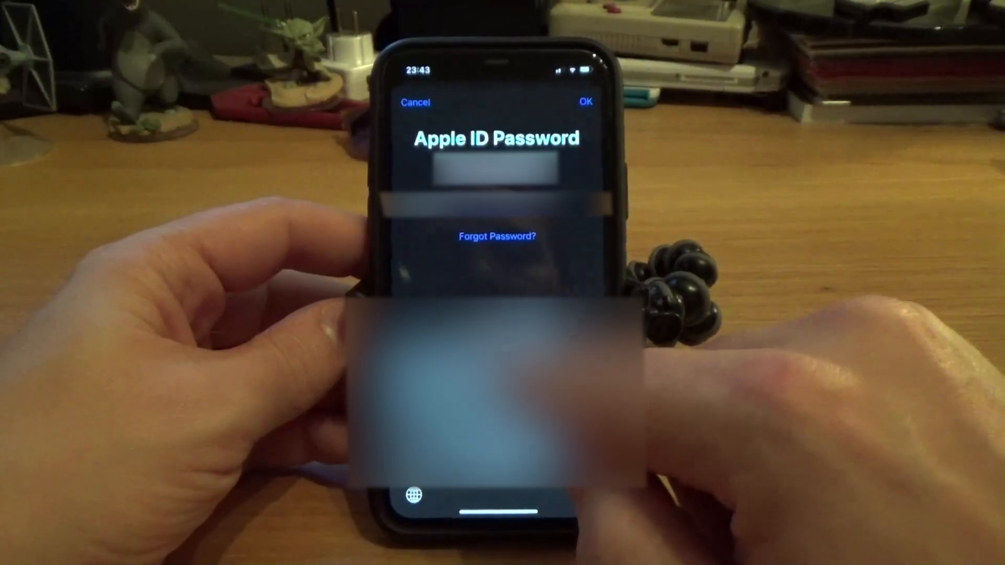
{"action": "left_click", "coordinate": [496, 170]}
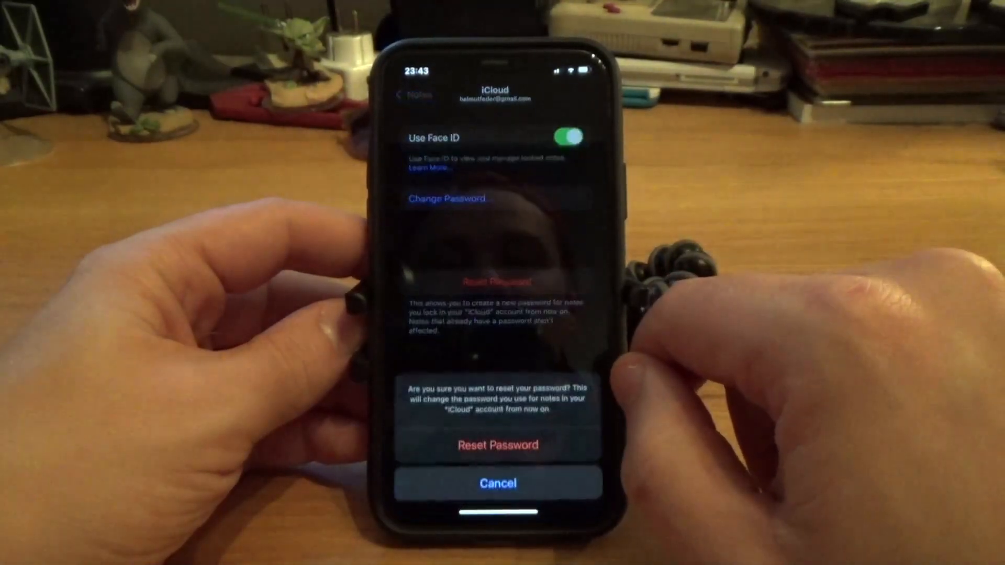
{"action": "left_click", "coordinate": [497, 445]}
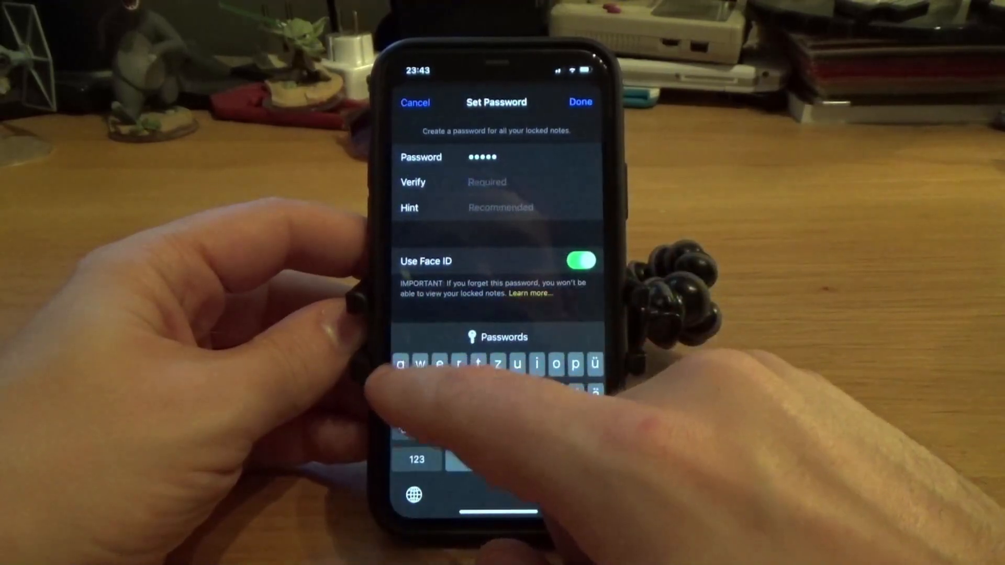
{"action": "type", "text": "3"}
{"action": "left_click", "coordinate": [498, 208]}
{"action": "type", "text": "1"}
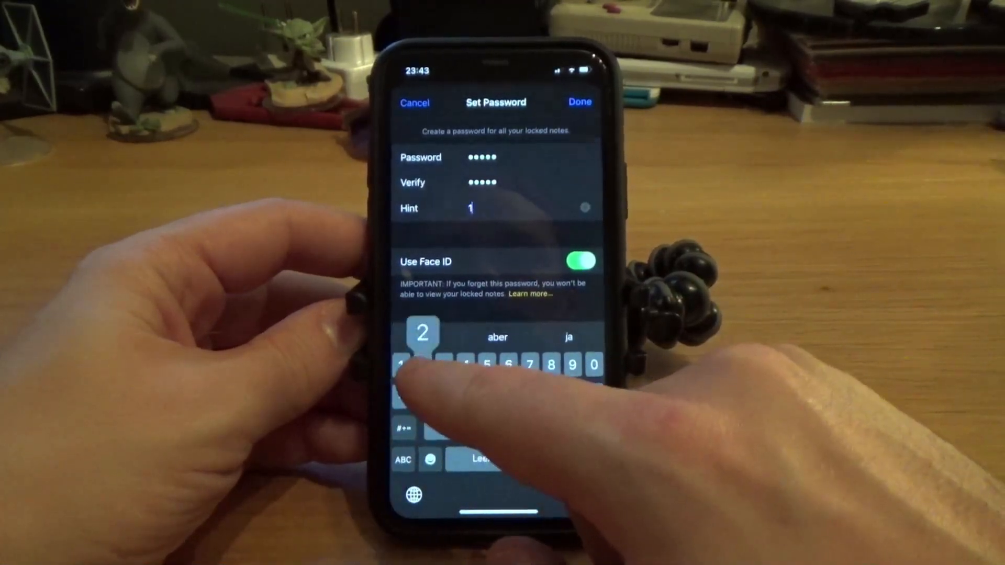
{"action": "type", "text": "2345"}
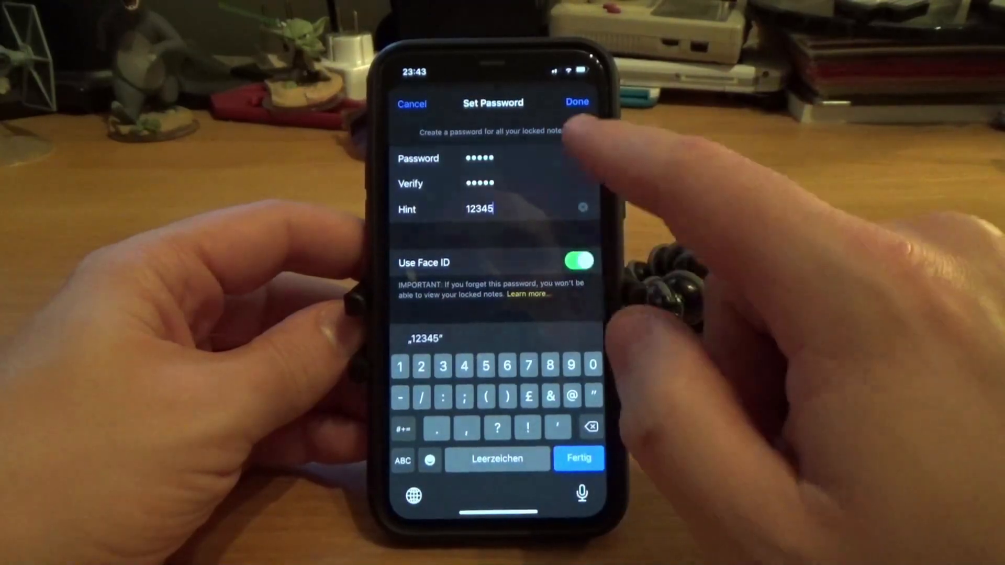
{"action": "left_click", "coordinate": [576, 103]}
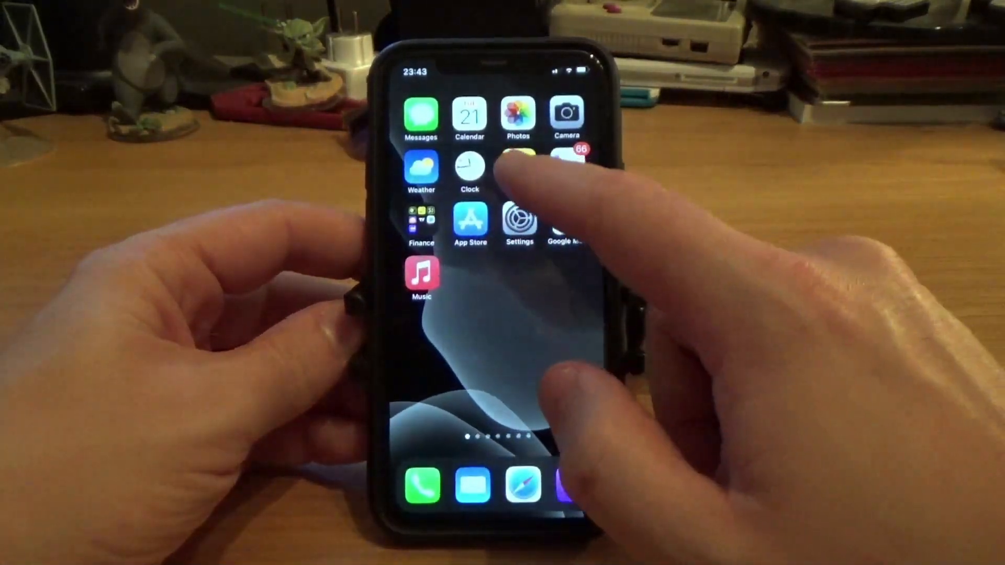
- Create a note titled Test, lock it with the notes password, and allow Face ID
{"action": "left_click", "coordinate": [520, 157]}
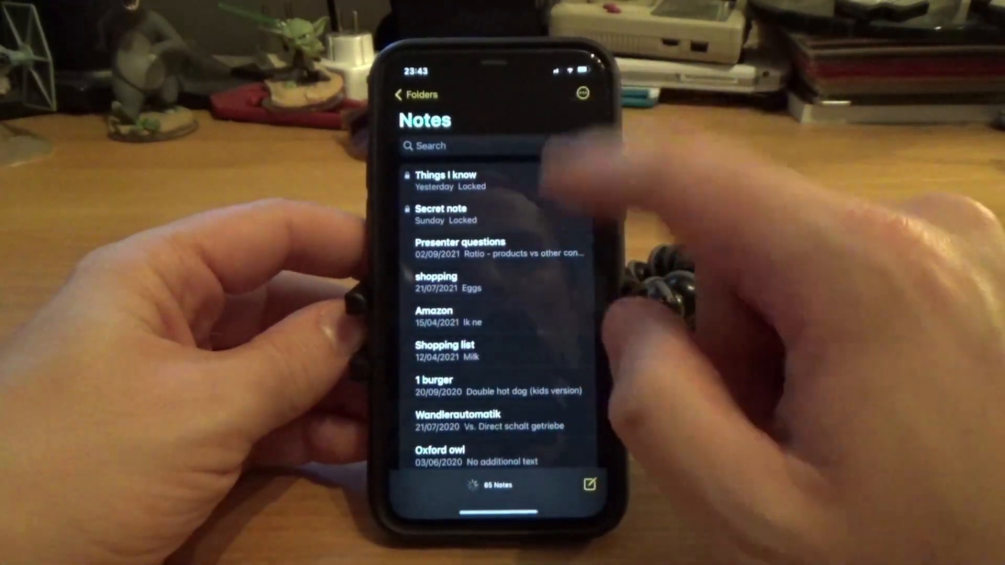
{"action": "left_click", "coordinate": [591, 485]}
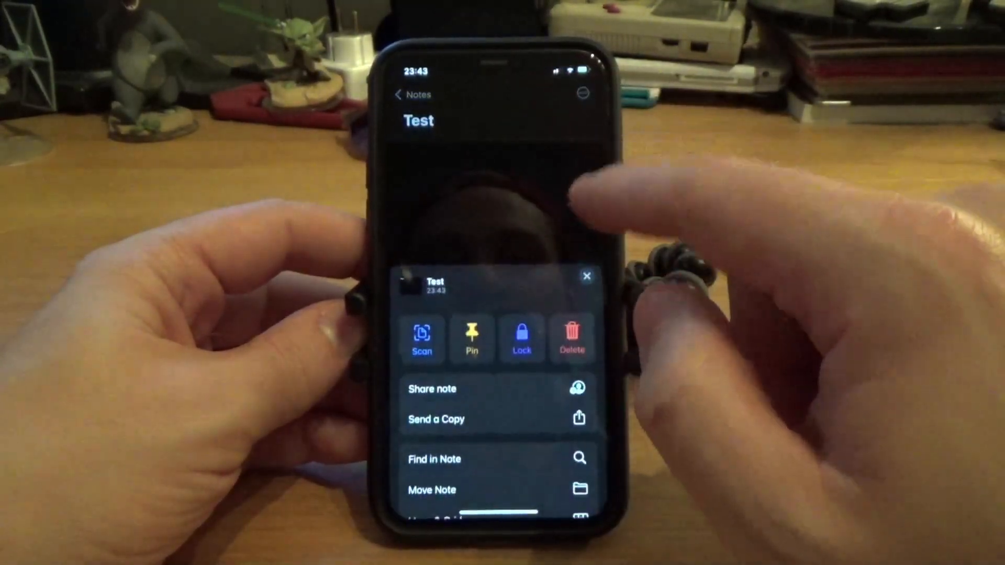
{"action": "left_click", "coordinate": [522, 338]}
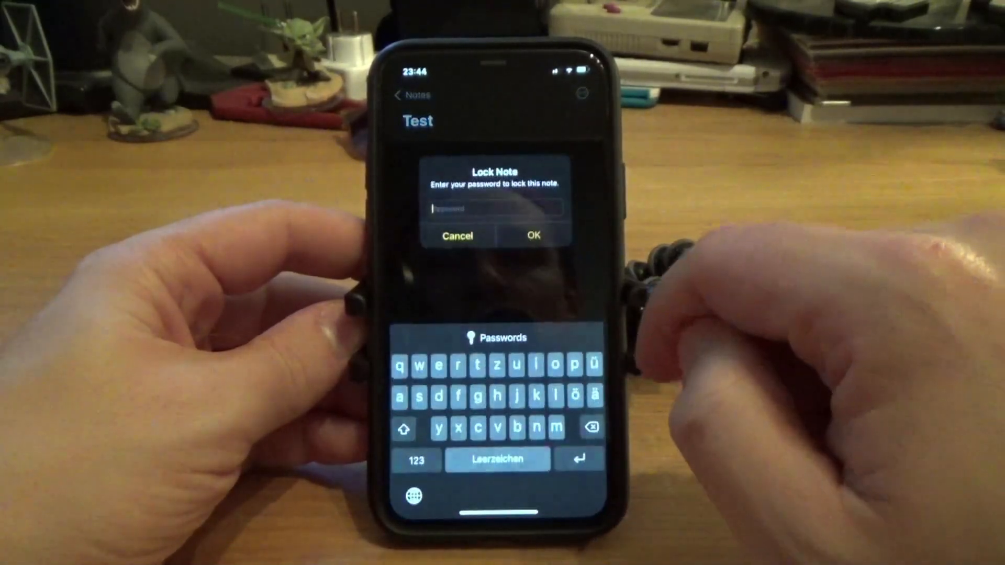
{"action": "left_click", "coordinate": [415, 460]}
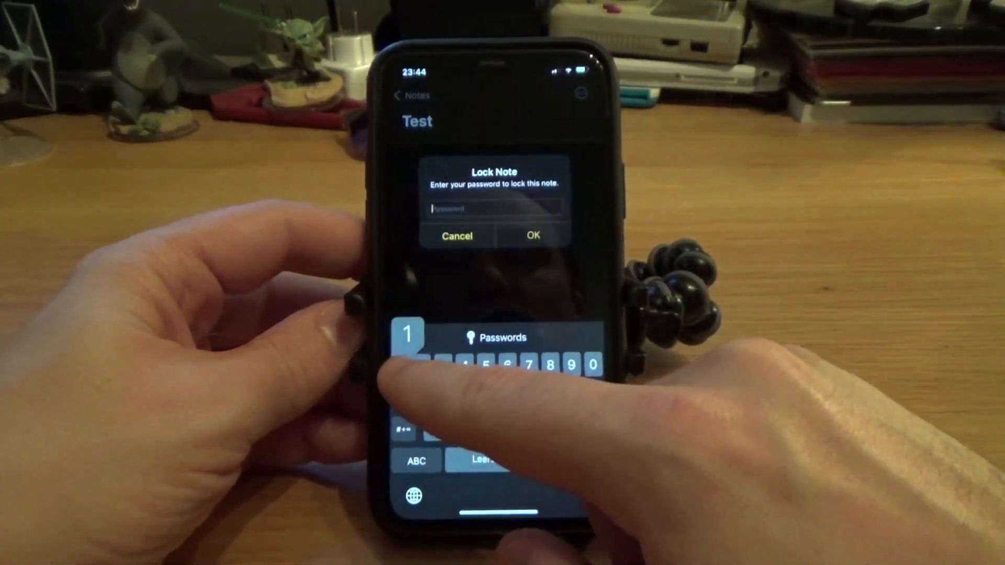
{"action": "left_click", "coordinate": [456, 236]}
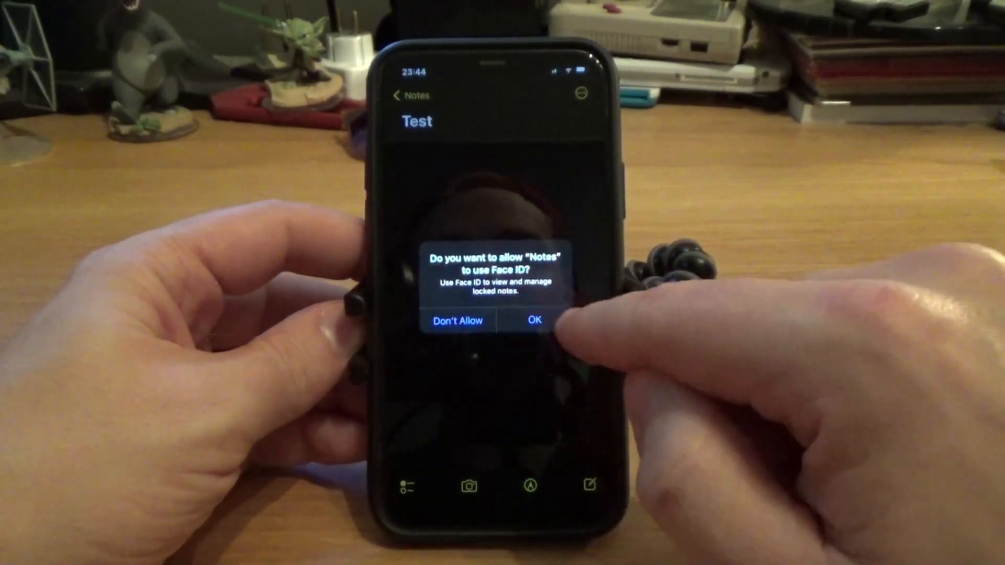
{"action": "left_click", "coordinate": [535, 321]}
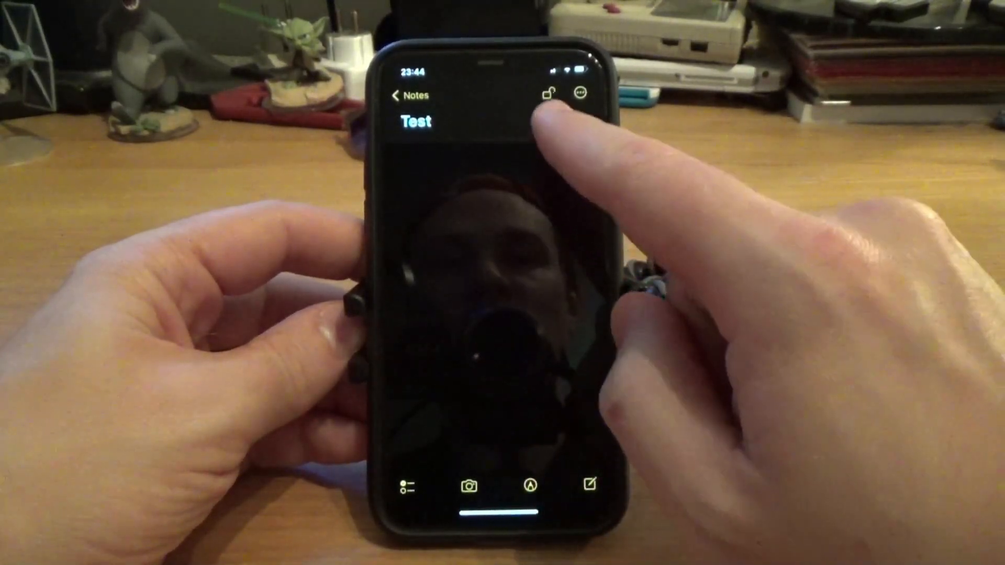
{"action": "left_click", "coordinate": [416, 95]}
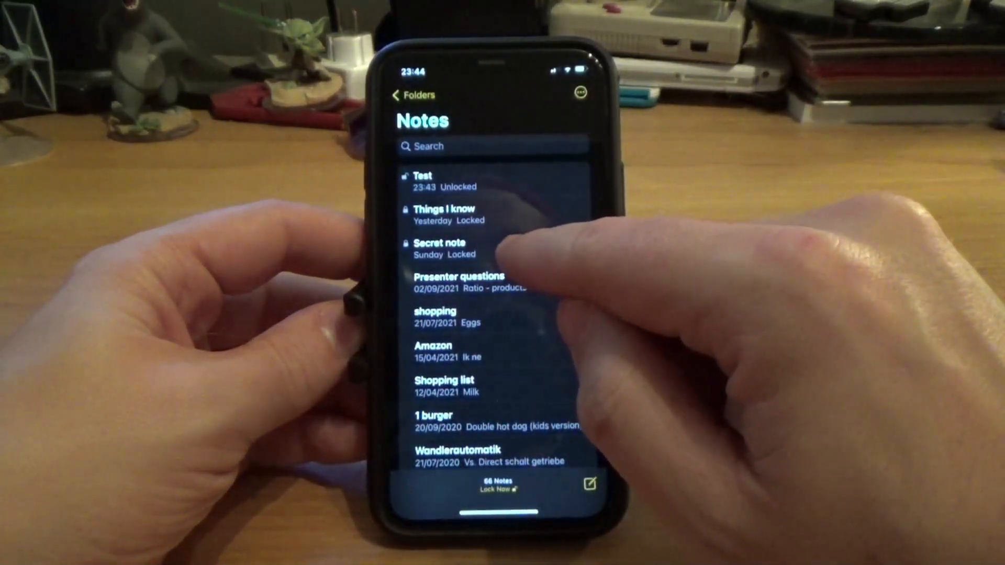
- Open the Secret note, unlock it with Face ID via View Note, and return to the list
{"action": "left_click", "coordinate": [441, 248]}
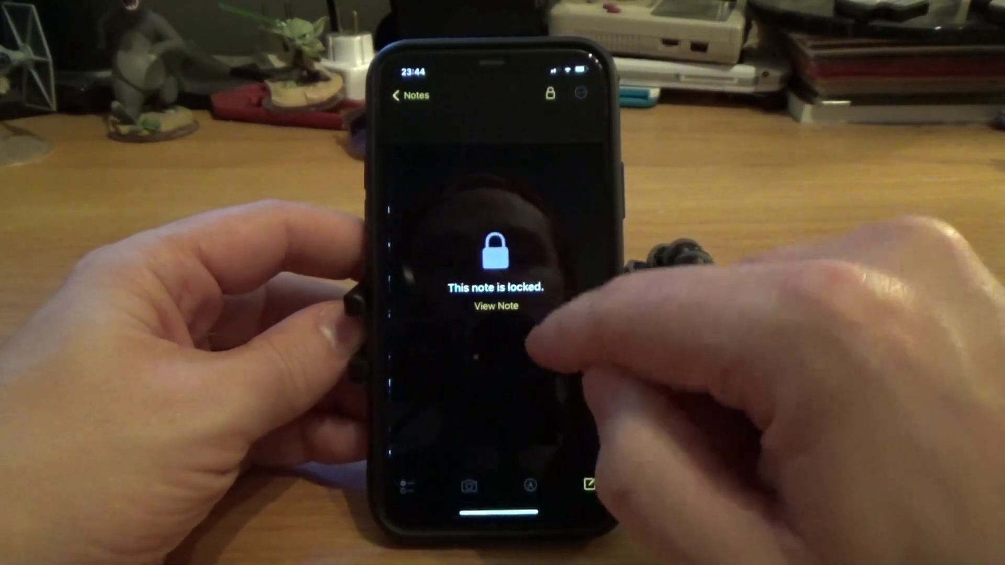
{"action": "left_click", "coordinate": [494, 306]}
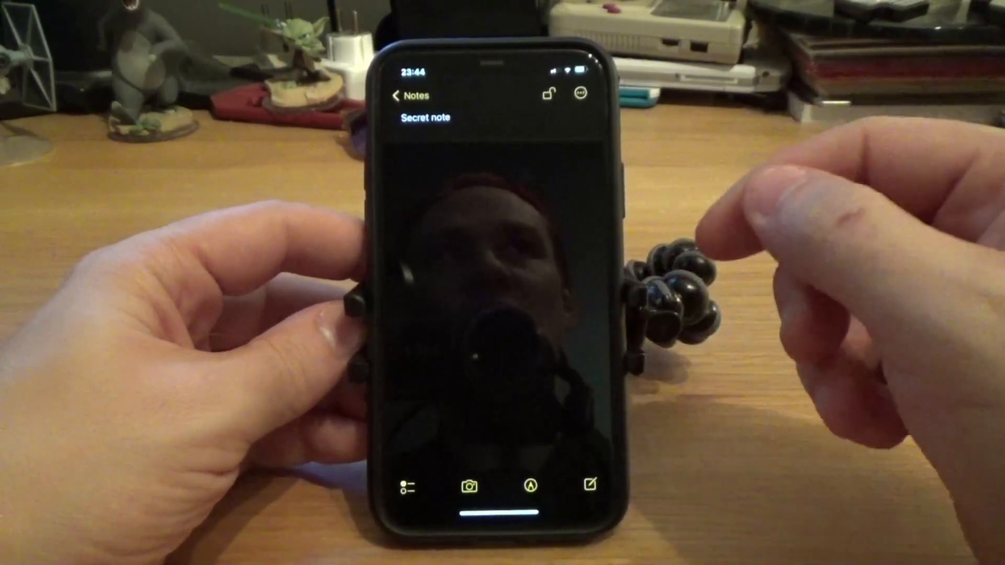
{"action": "left_click", "coordinate": [411, 95]}
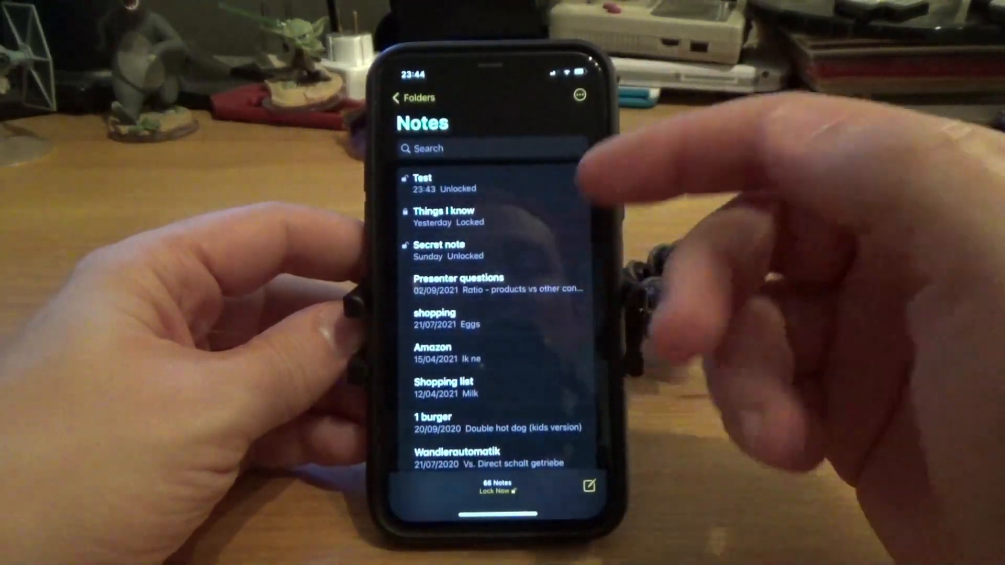